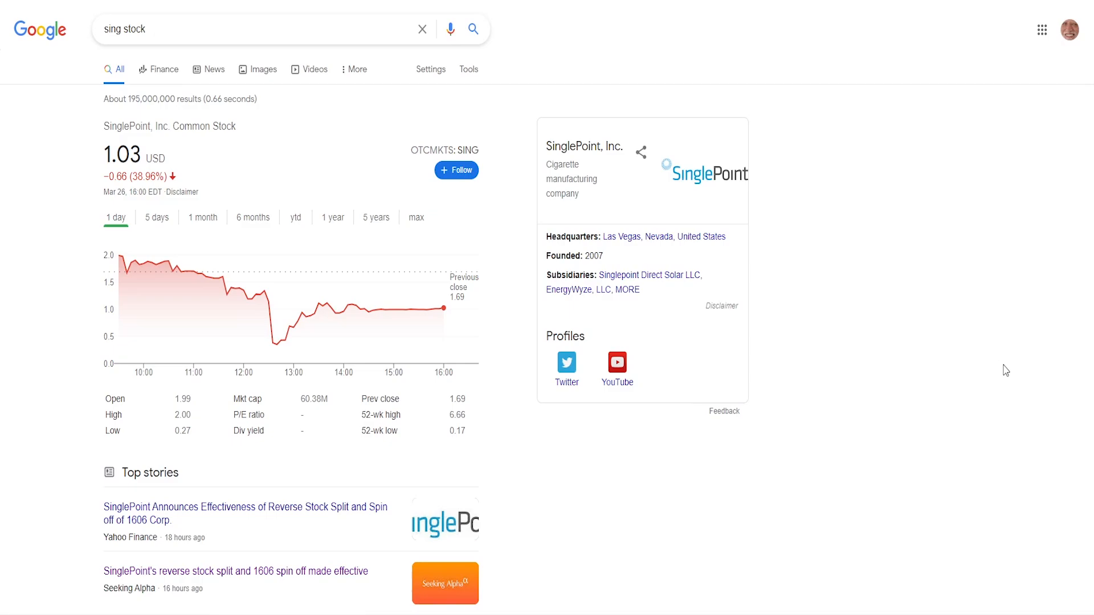
{"action": "mouse_move", "coordinate": [981, 352]}
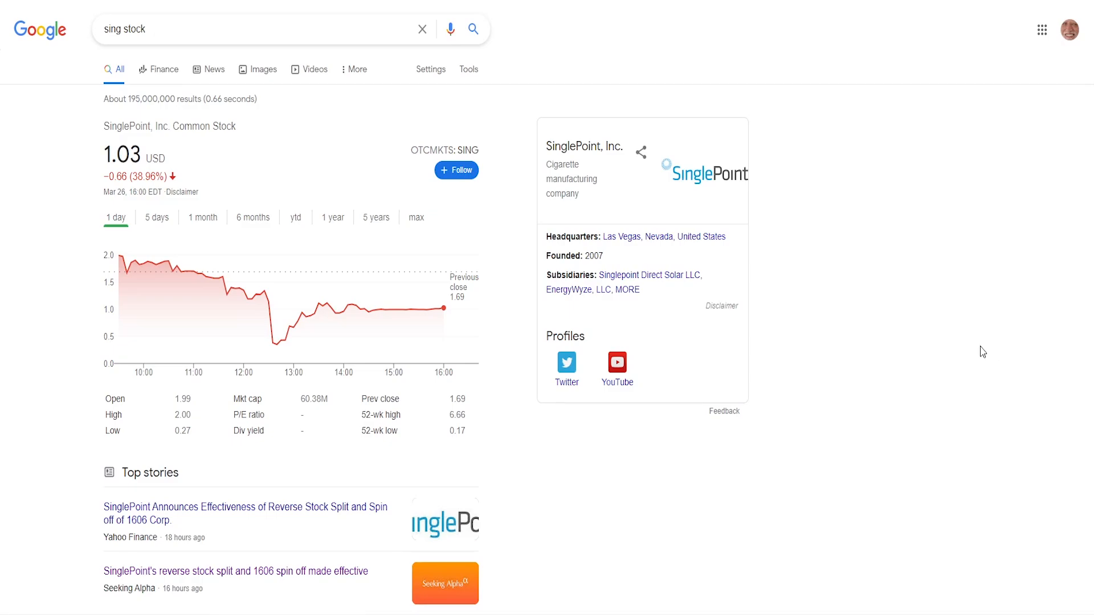
{"action": "mouse_move", "coordinate": [118, 256]}
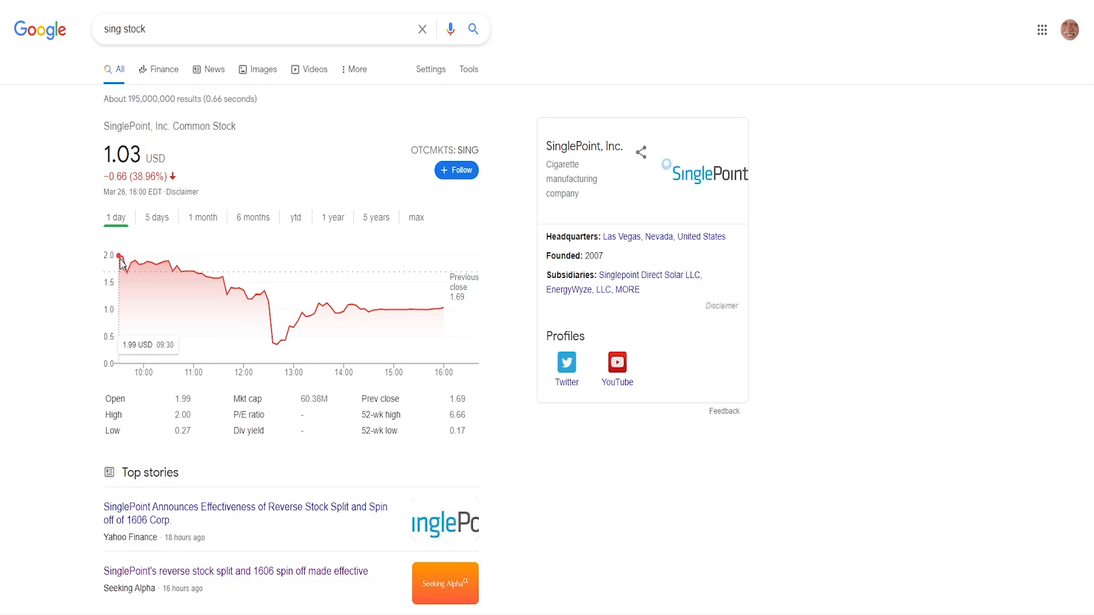
{"action": "mouse_move", "coordinate": [275, 343]}
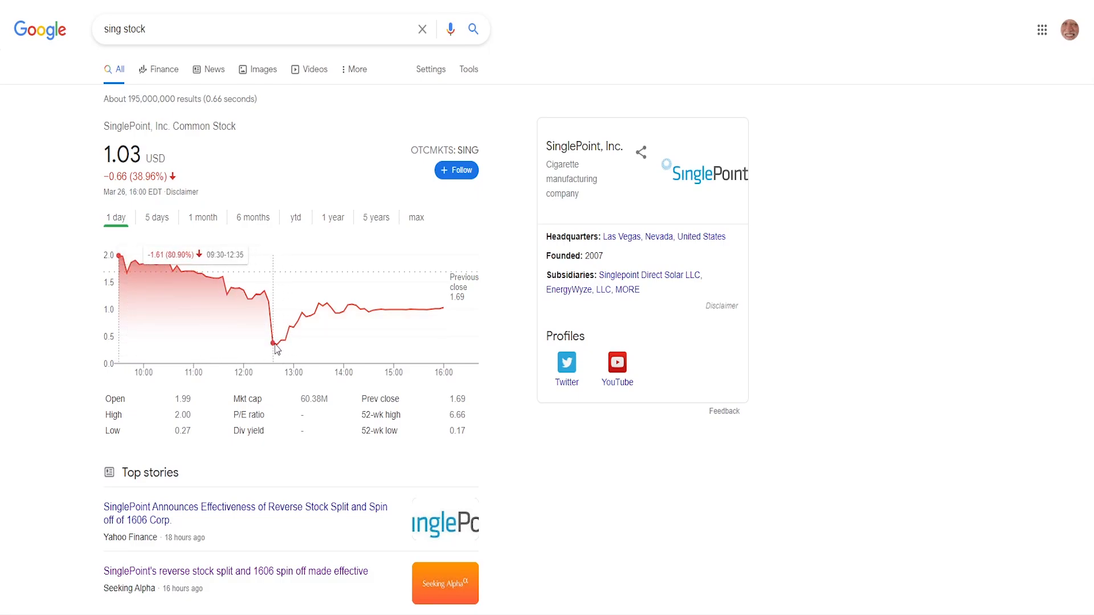
{"action": "mouse_move", "coordinate": [271, 346]}
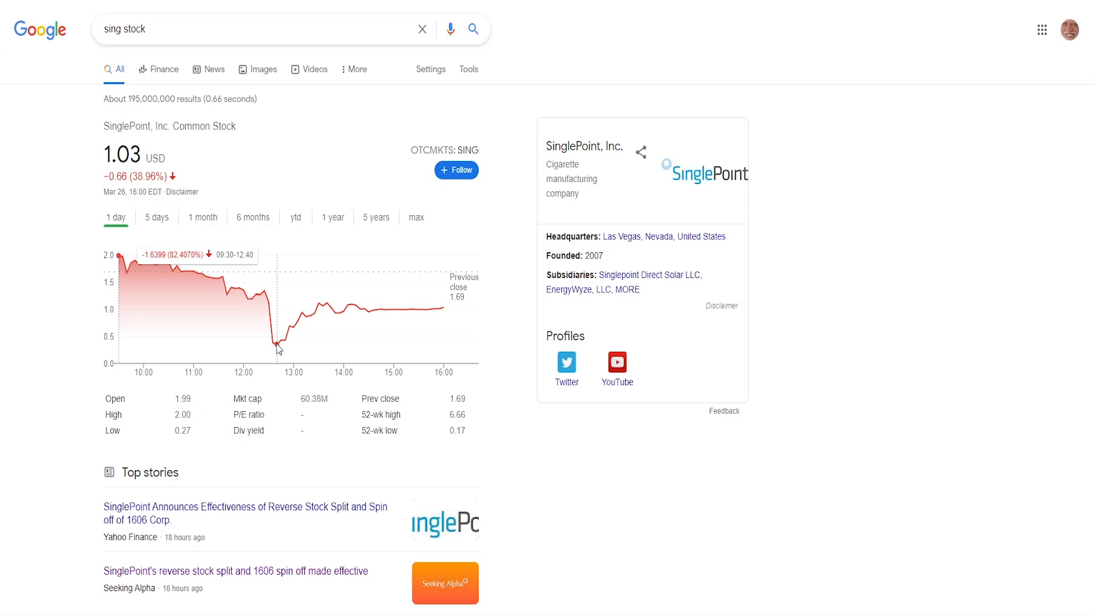
{"action": "mouse_move", "coordinate": [445, 309]}
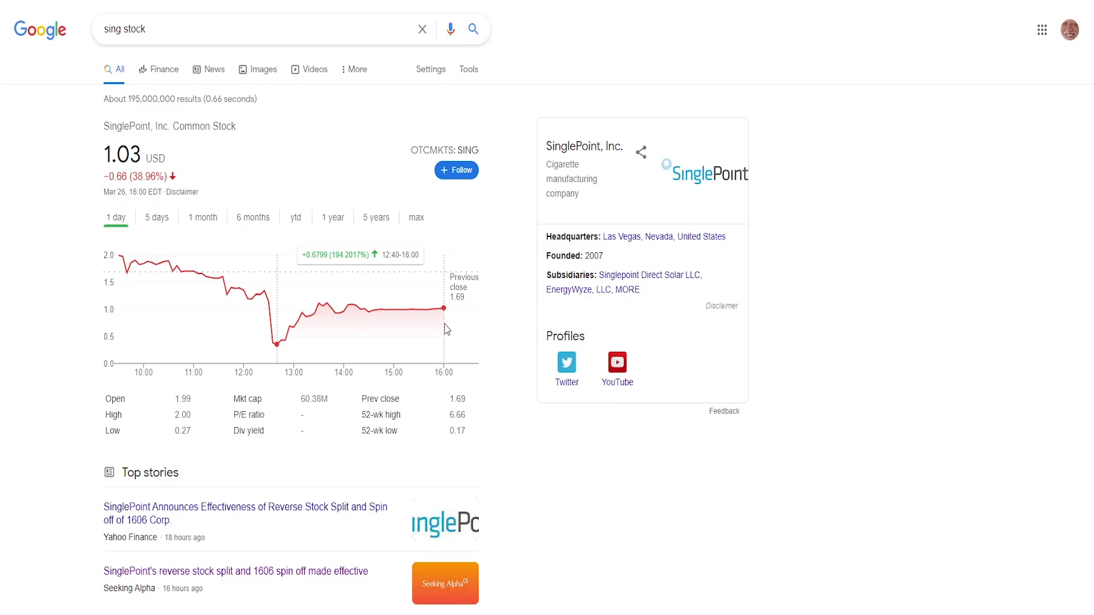
{"action": "mouse_move", "coordinate": [269, 318]}
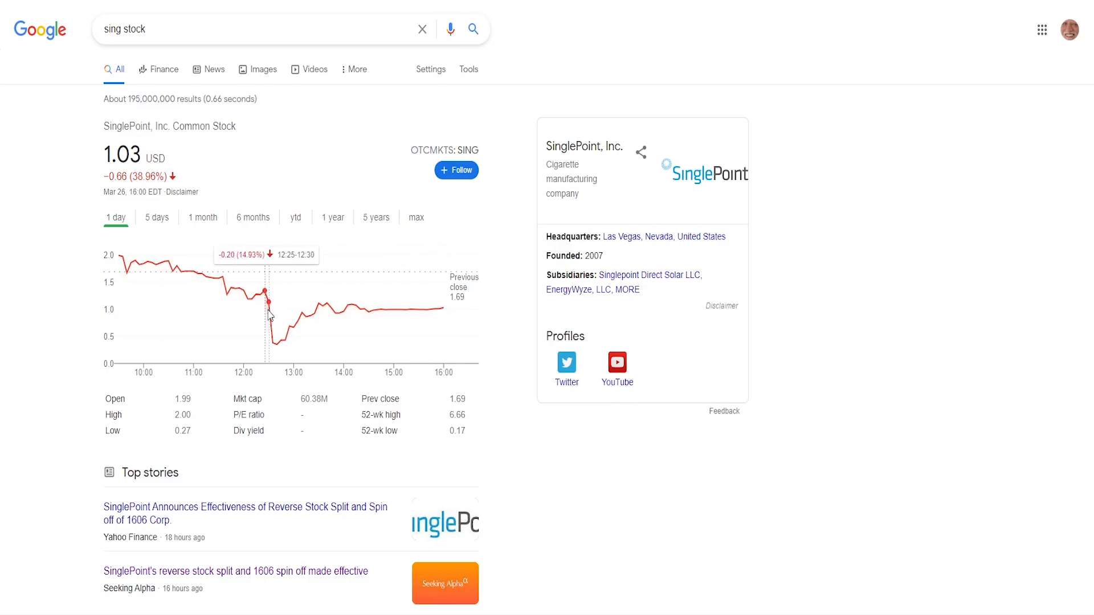
{"action": "mouse_move", "coordinate": [275, 344]}
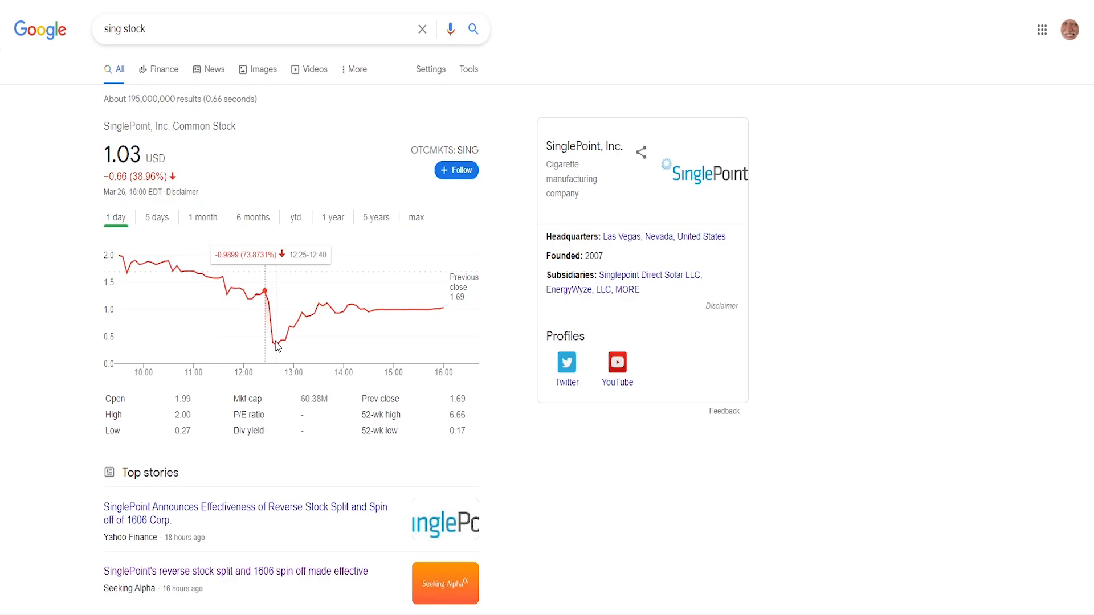
{"action": "mouse_move", "coordinate": [277, 350]}
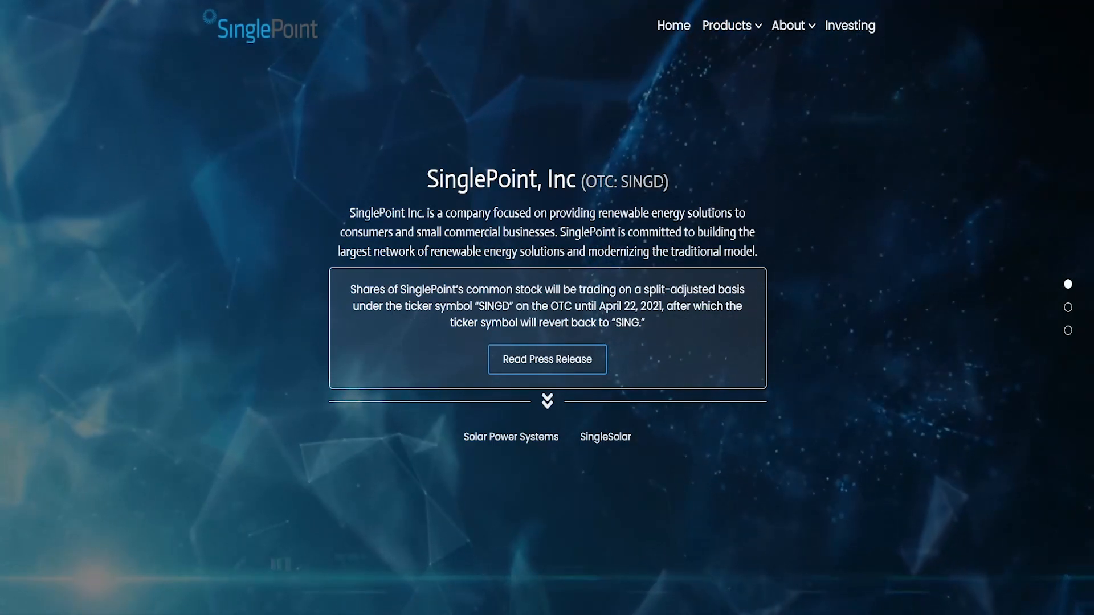
{"action": "mouse_move", "coordinate": [242, 139]}
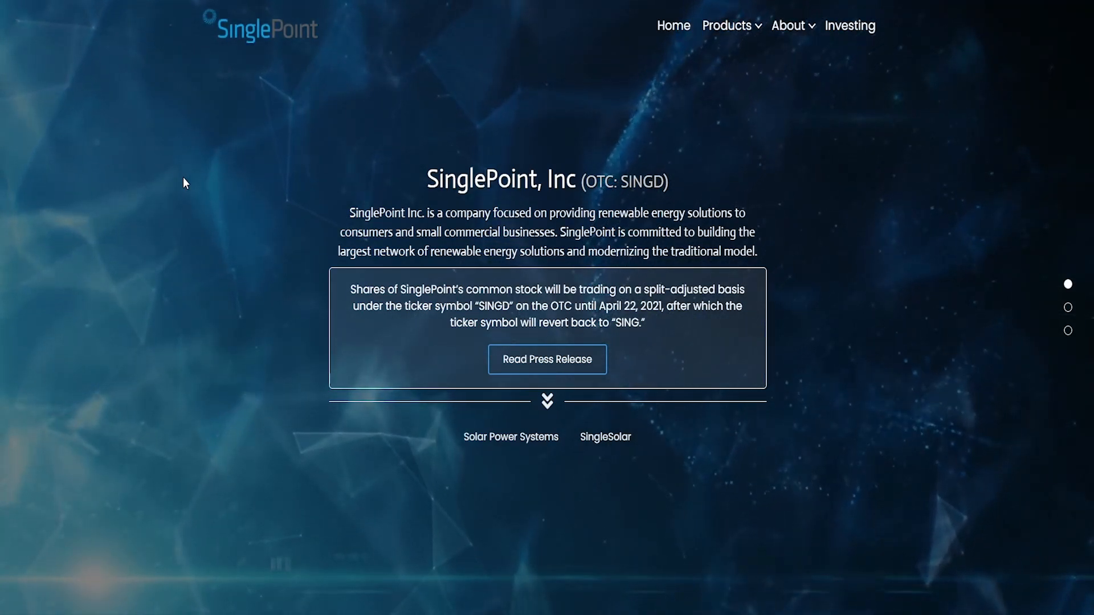
{"action": "mouse_move", "coordinate": [315, 267]}
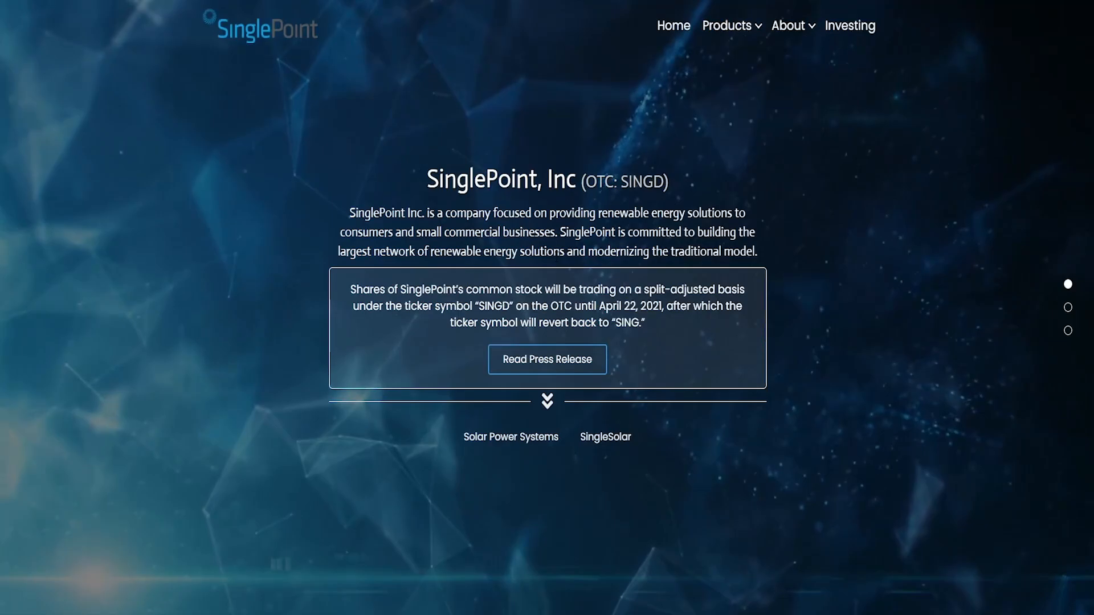
- Read the reverse split press release down to the strategic rationale and 1606 Corp. spin-off details
{"action": "left_click", "coordinate": [547, 359]}
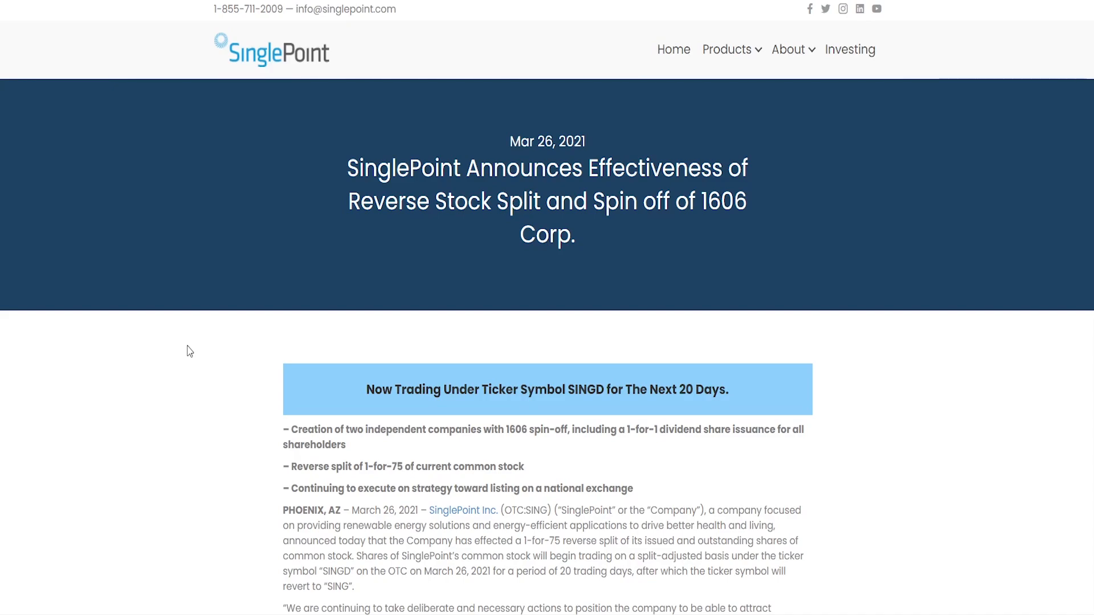
{"action": "mouse_move", "coordinate": [337, 318]}
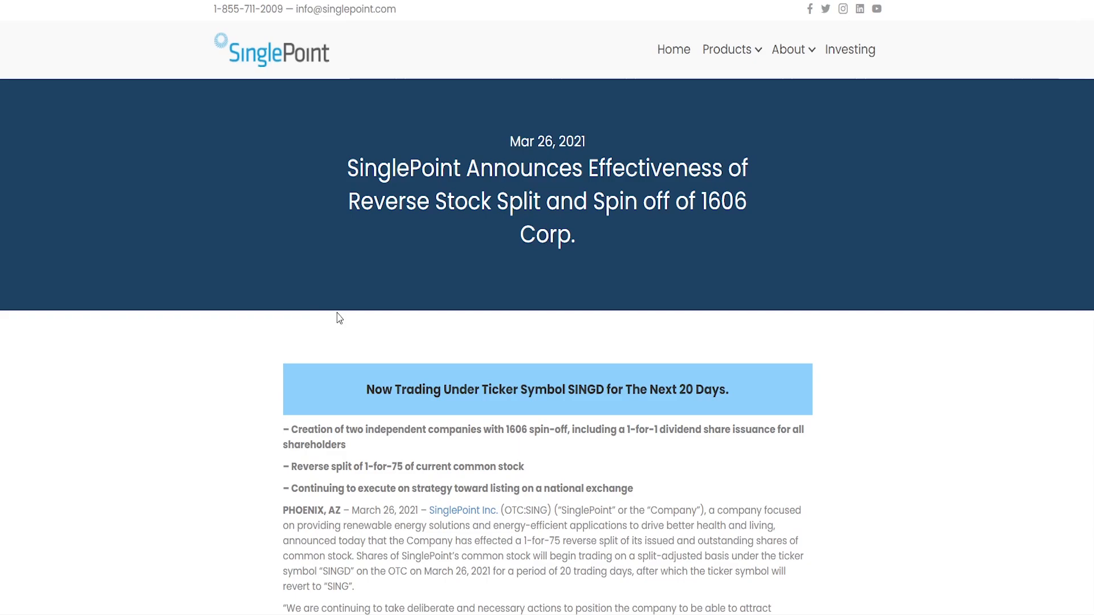
{"action": "scroll", "scroll_direction": "down", "scroll_amount": 3}
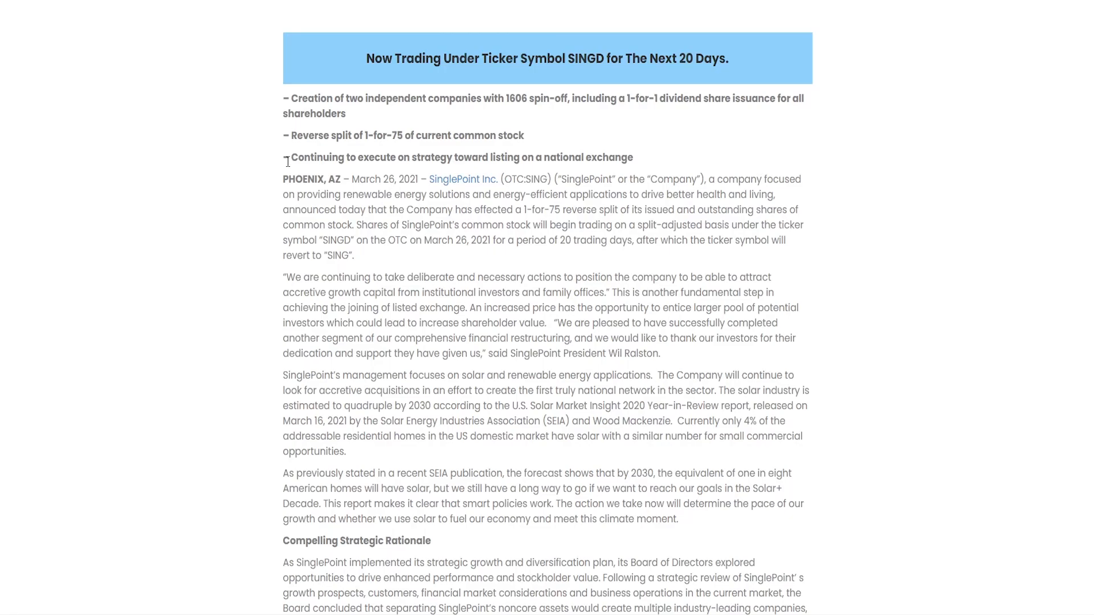
{"action": "scroll", "scroll_direction": "down", "scroll_amount": 3}
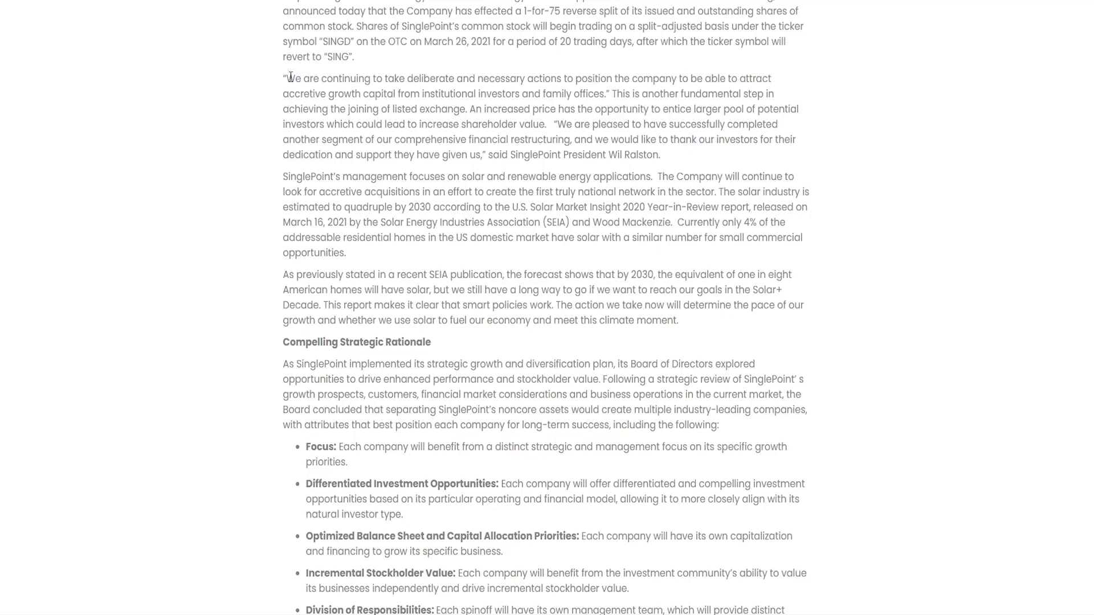
{"action": "scroll", "scroll_direction": "down", "scroll_amount": 3}
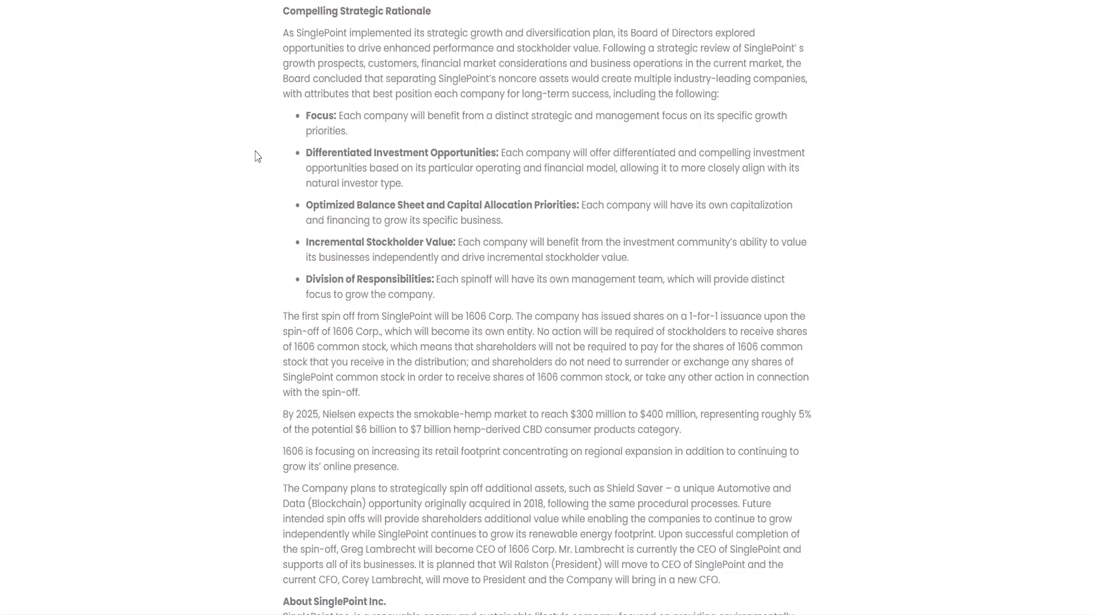
{"action": "scroll", "scroll_direction": "down", "scroll_amount": 3}
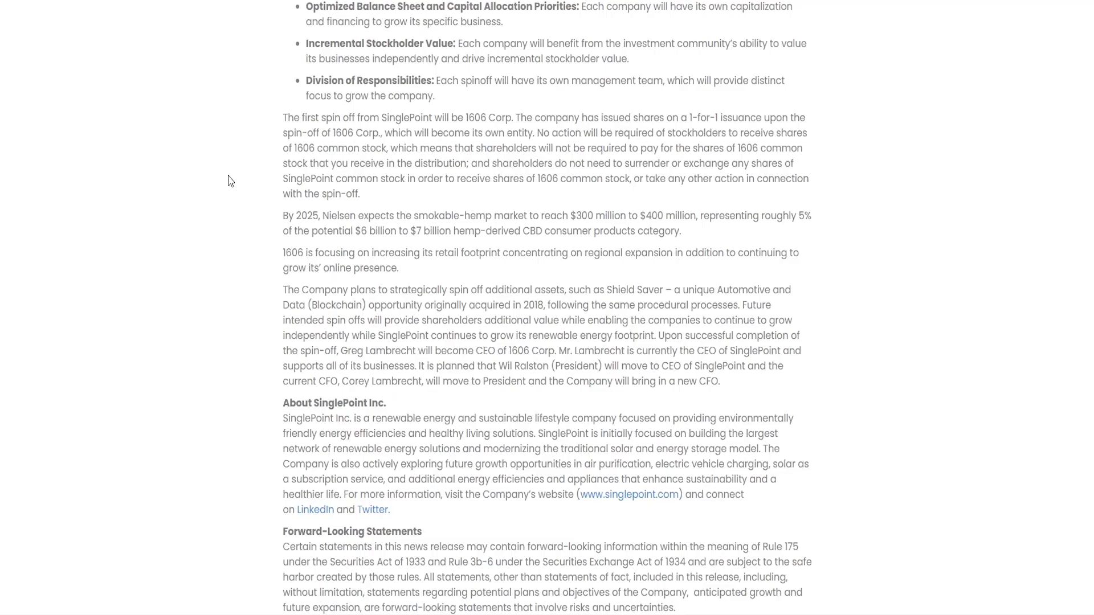
{"action": "mouse_move", "coordinate": [232, 52]}
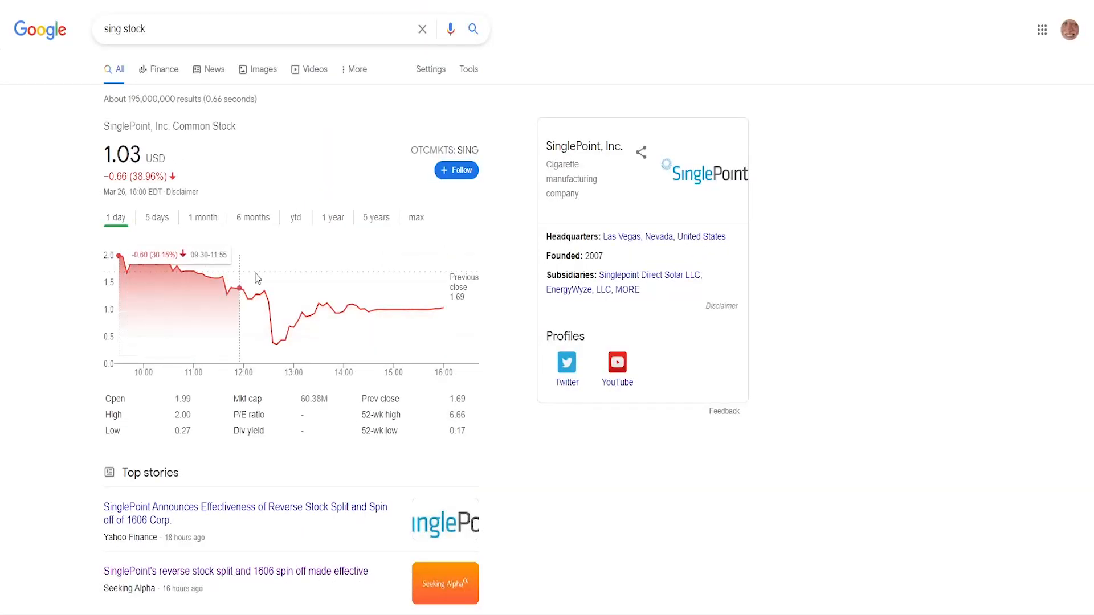
{"action": "mouse_move", "coordinate": [265, 296]}
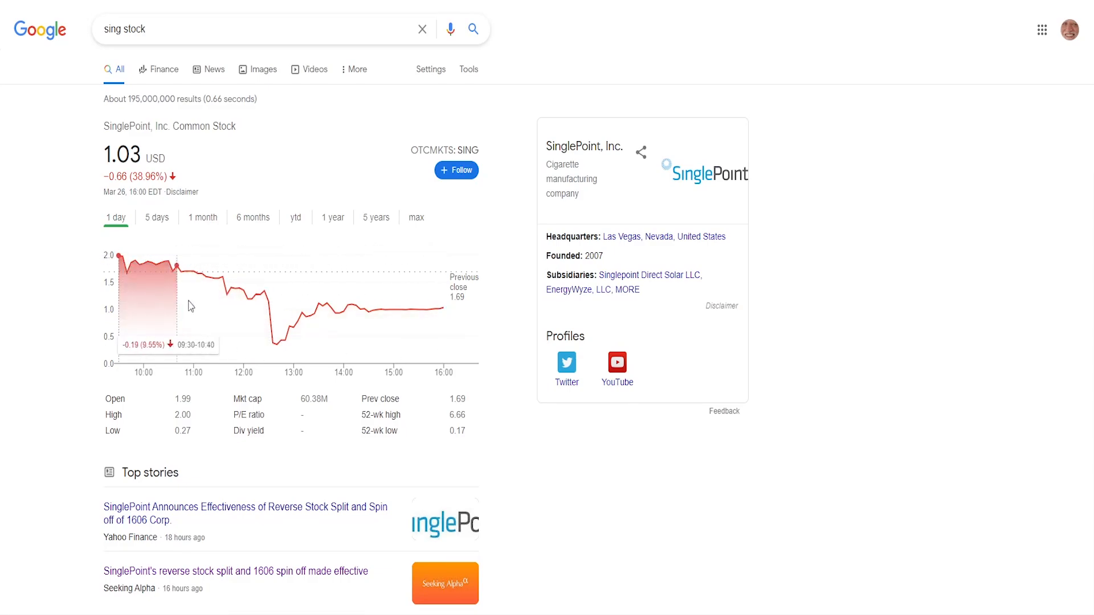
{"action": "mouse_move", "coordinate": [276, 363]}
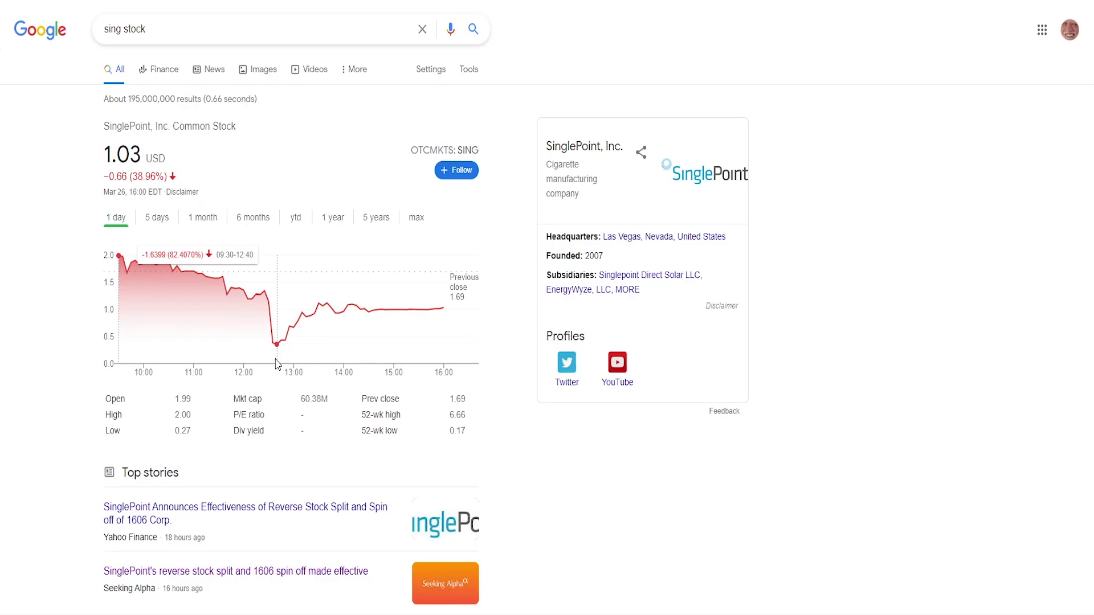
{"action": "left_click", "coordinate": [246, 513]}
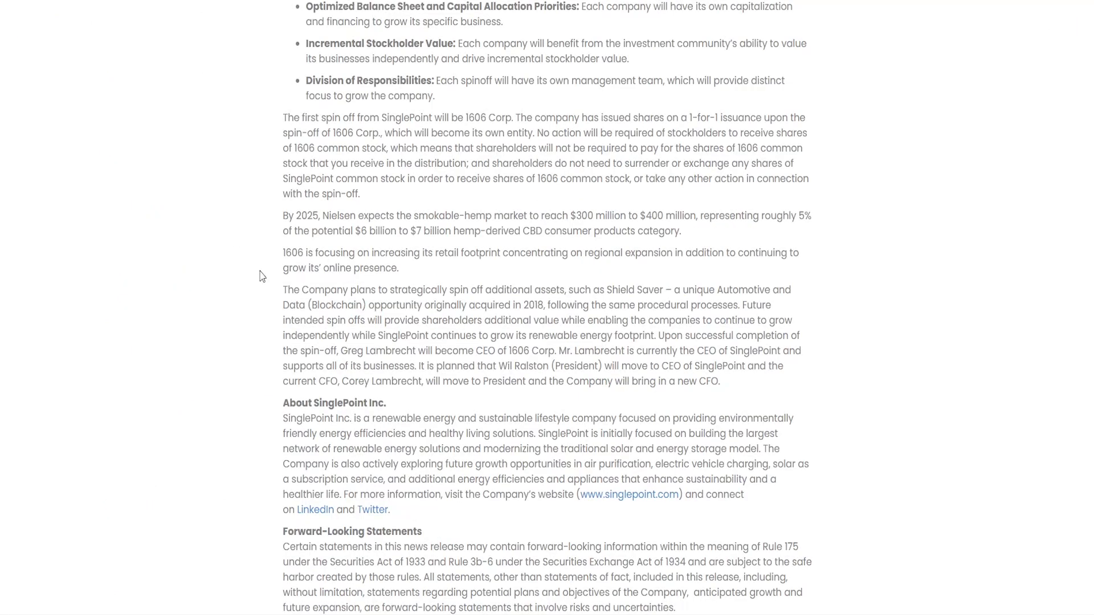
{"action": "mouse_move", "coordinate": [272, 270]}
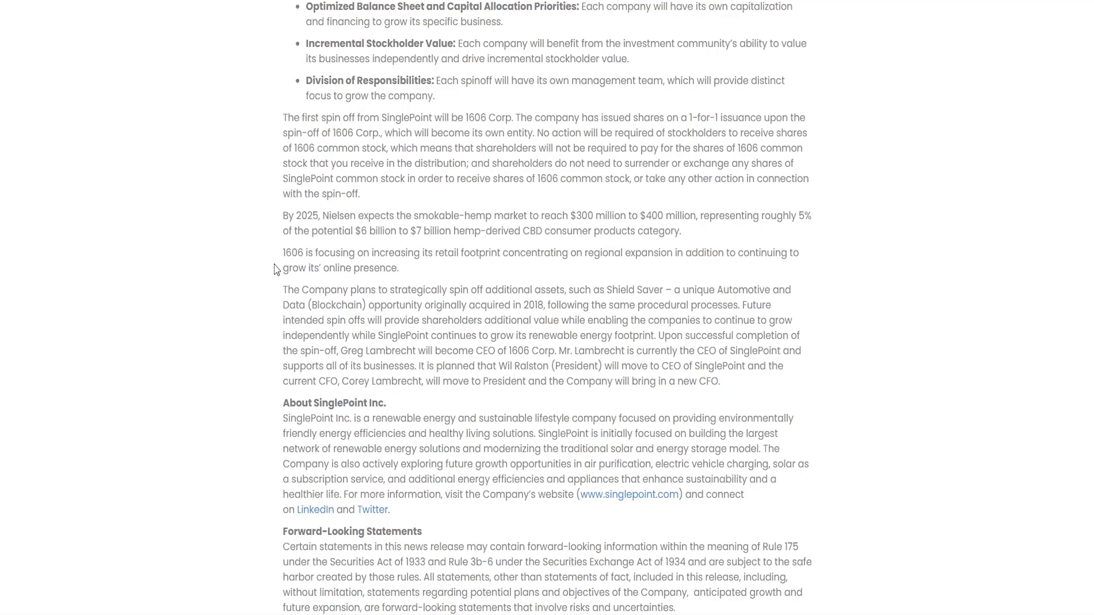
{"action": "mouse_move", "coordinate": [288, 266]}
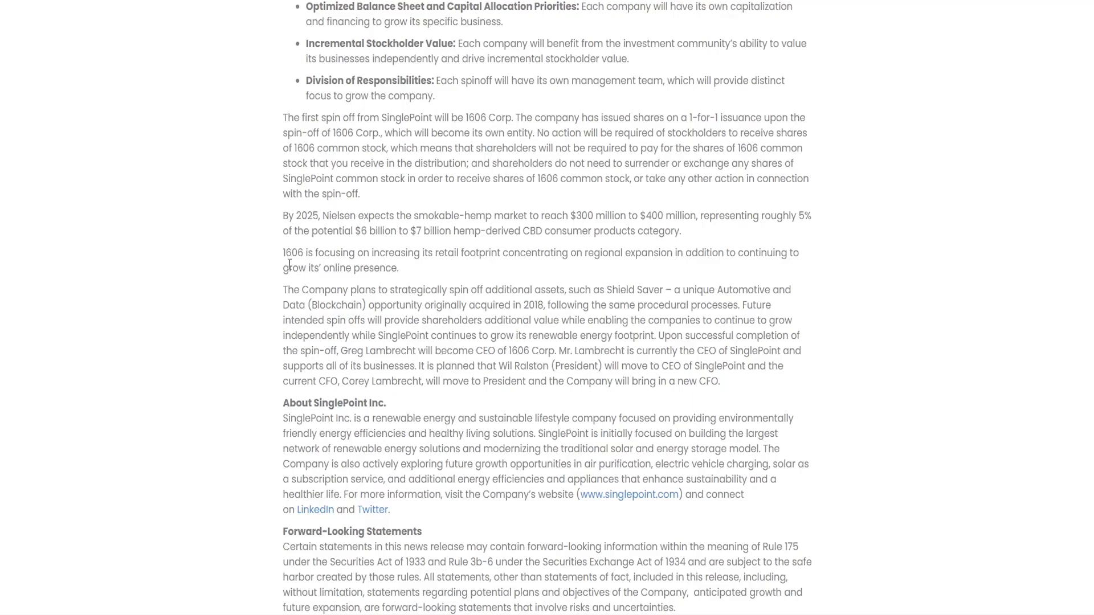
{"action": "mouse_move", "coordinate": [331, 318]}
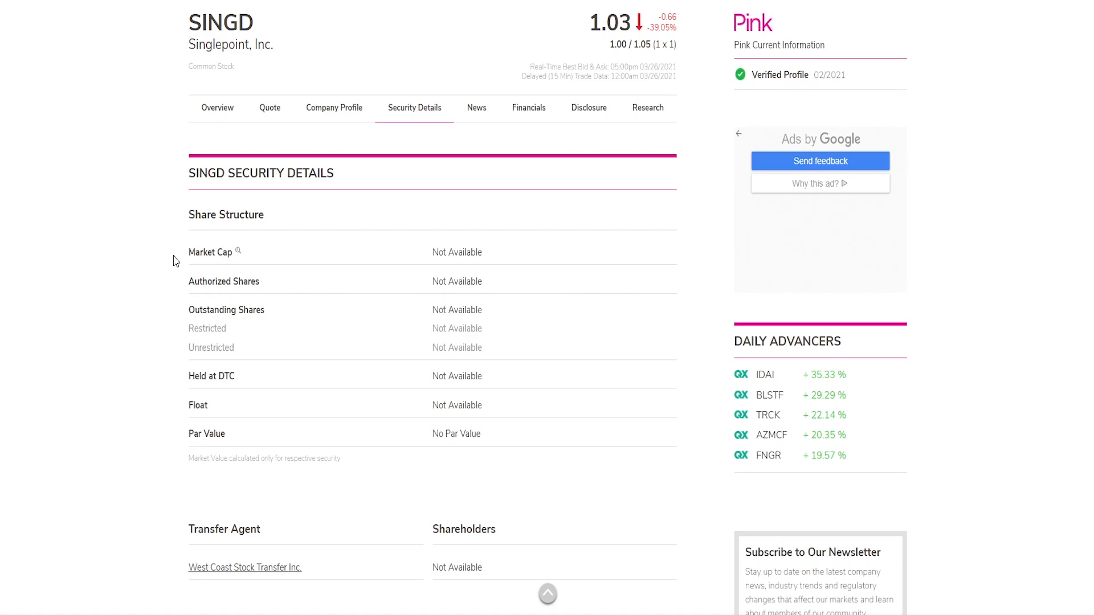
{"action": "scroll", "scroll_direction": "down", "scroll_amount": 3}
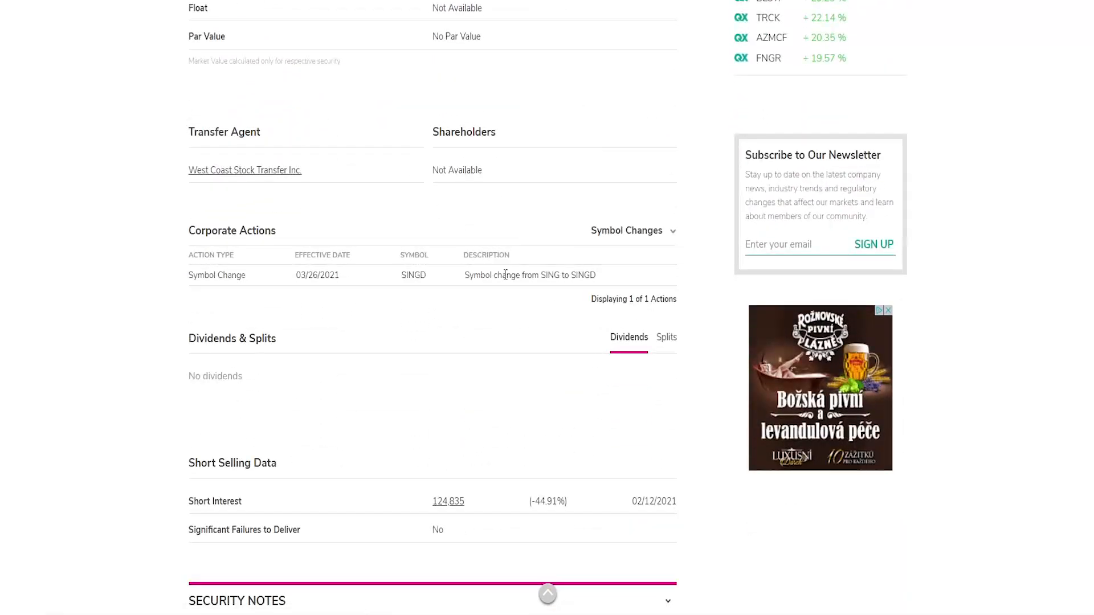
{"action": "scroll", "scroll_direction": "up", "scroll_amount": 3}
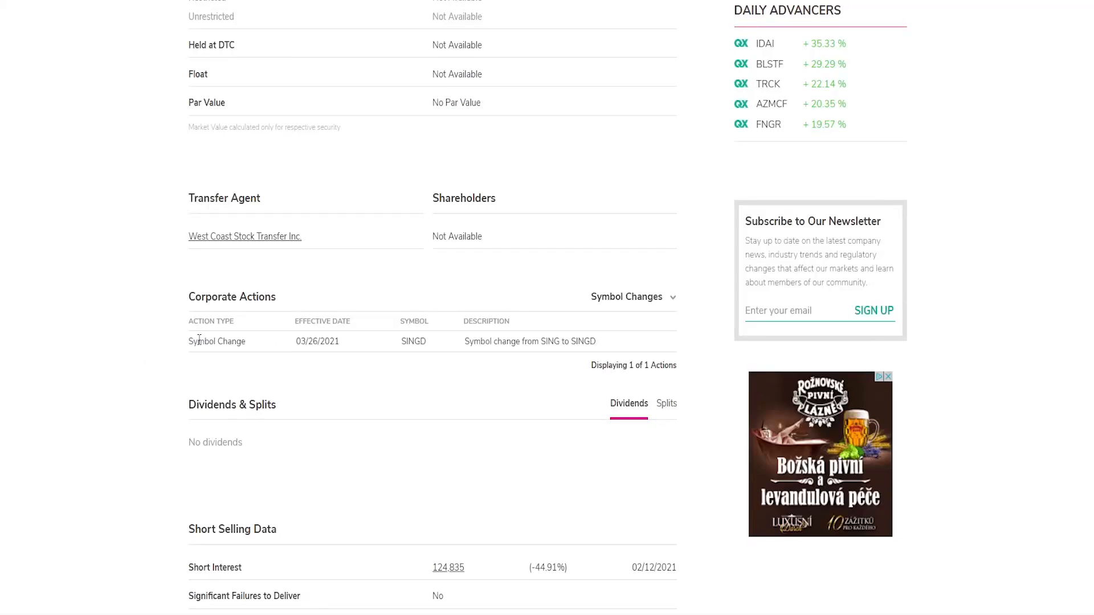
{"action": "scroll", "scroll_direction": "up", "scroll_amount": 3}
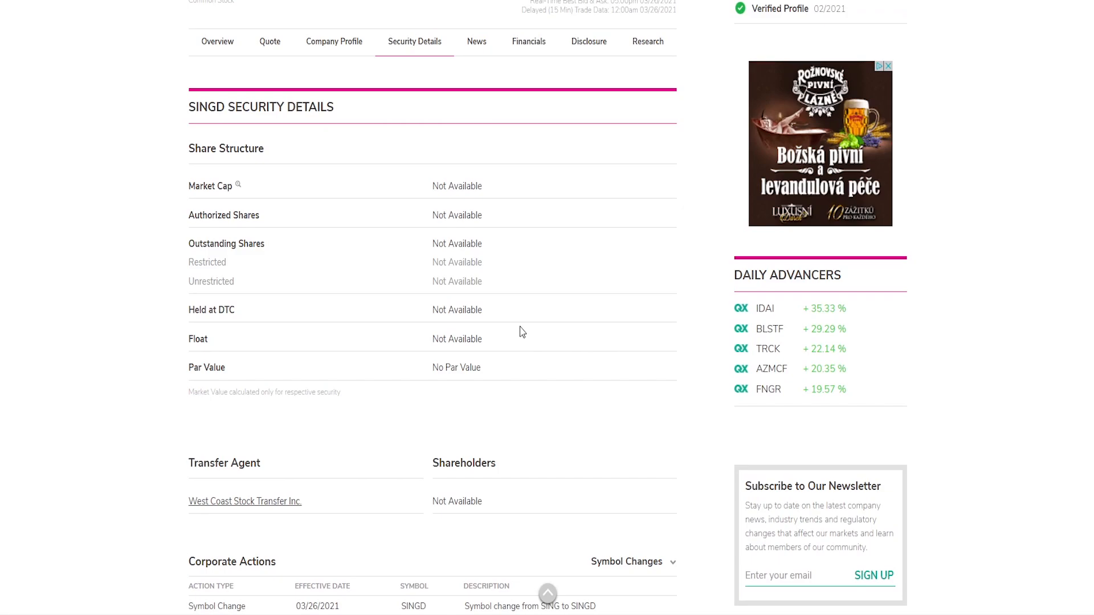
{"action": "scroll", "scroll_direction": "up", "scroll_amount": 3}
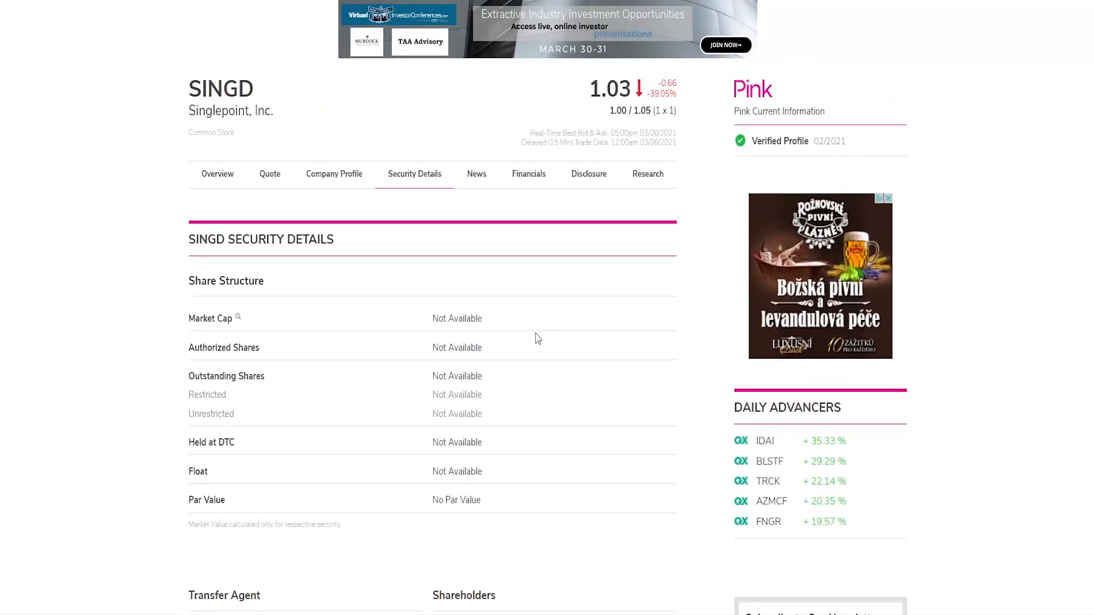
- View SINGD's news item on the $2,000,000 preferred-stock financing, into the use-of-proceeds section
{"action": "left_click", "coordinate": [476, 173]}
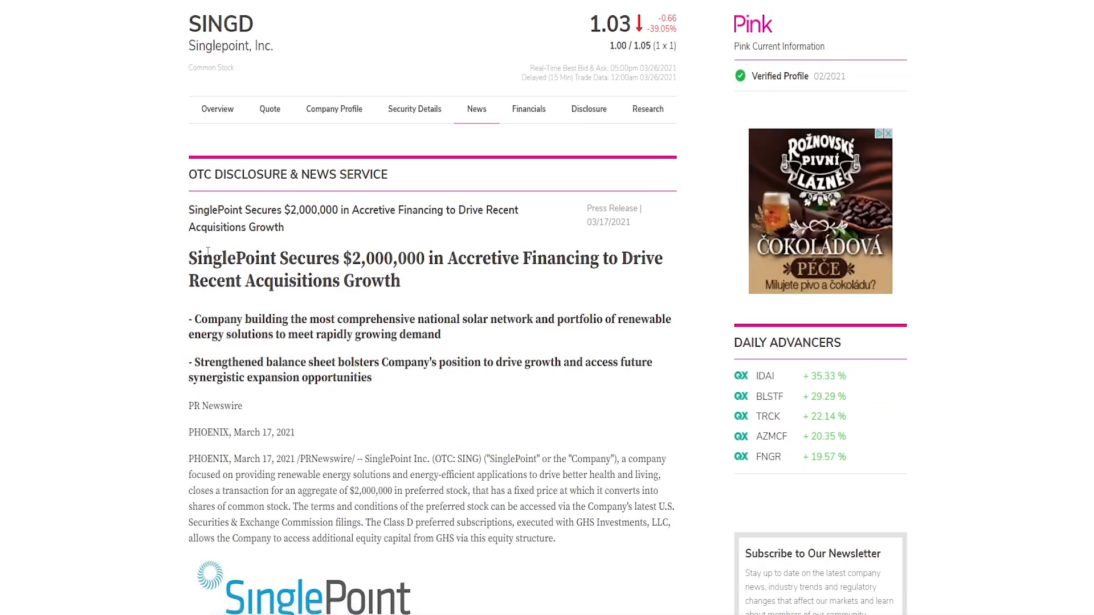
{"action": "mouse_move", "coordinate": [435, 169]}
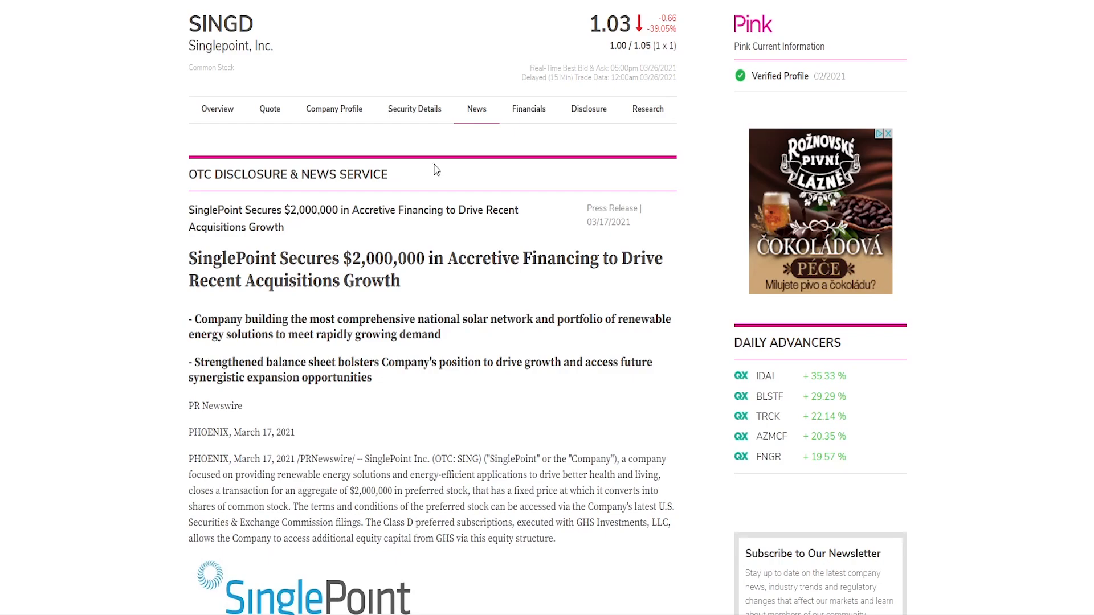
{"action": "mouse_move", "coordinate": [271, 223]}
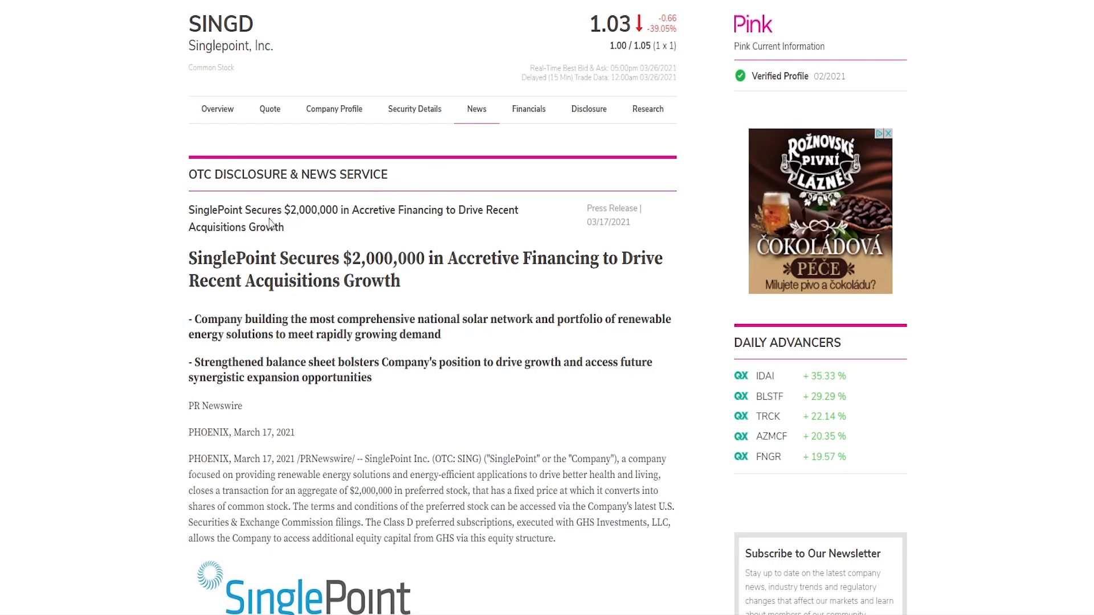
{"action": "mouse_move", "coordinate": [399, 208]}
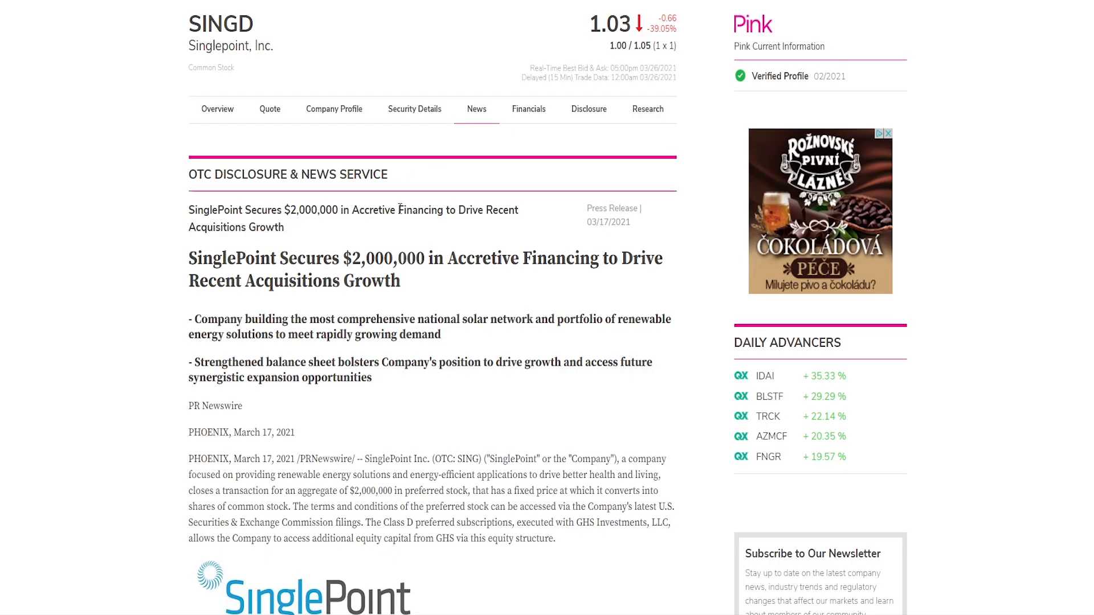
{"action": "scroll", "scroll_direction": "down", "scroll_amount": 3}
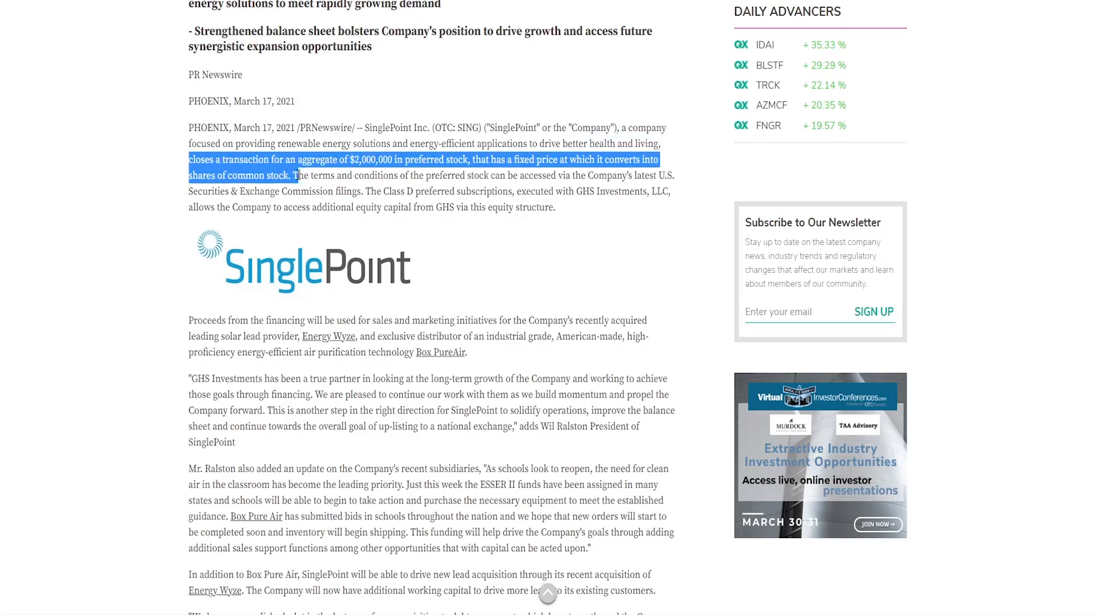
{"action": "left_click", "coordinate": [291, 176]}
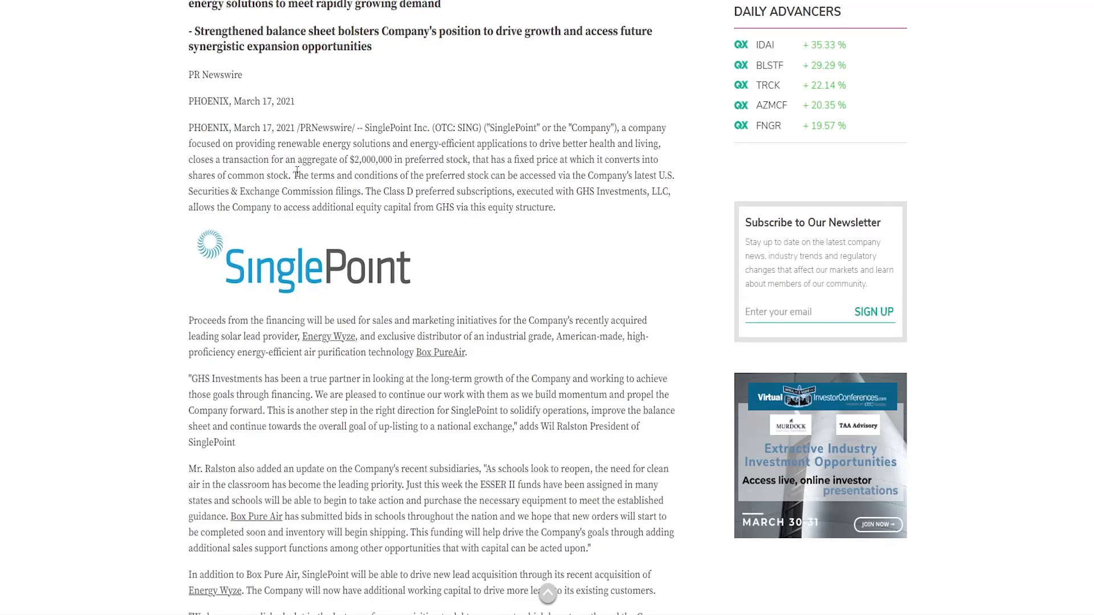
{"action": "mouse_move", "coordinate": [345, 165]}
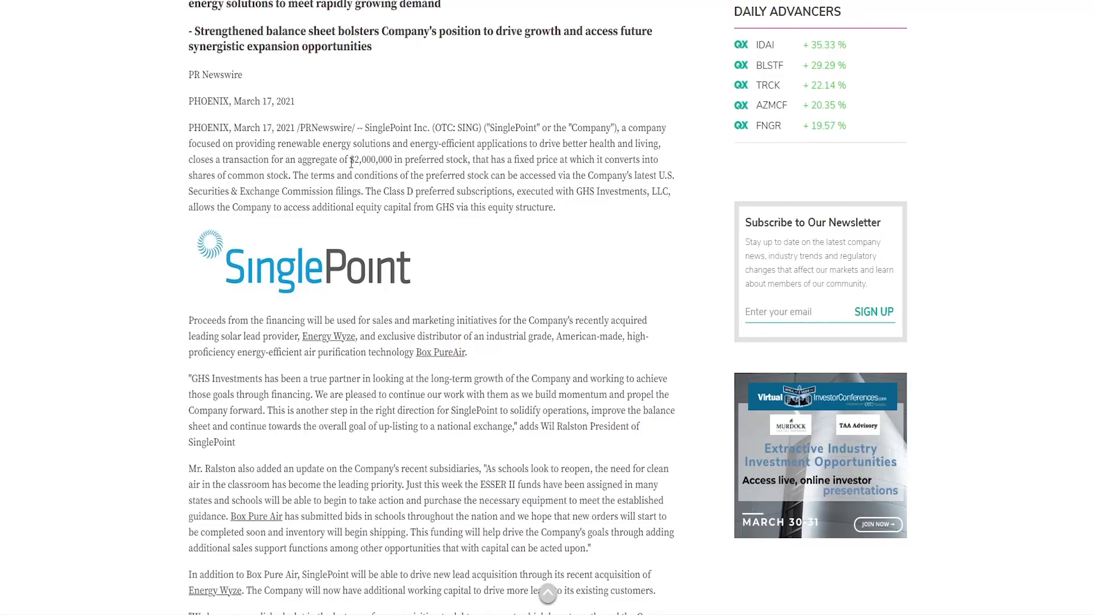
{"action": "mouse_move", "coordinate": [456, 189]}
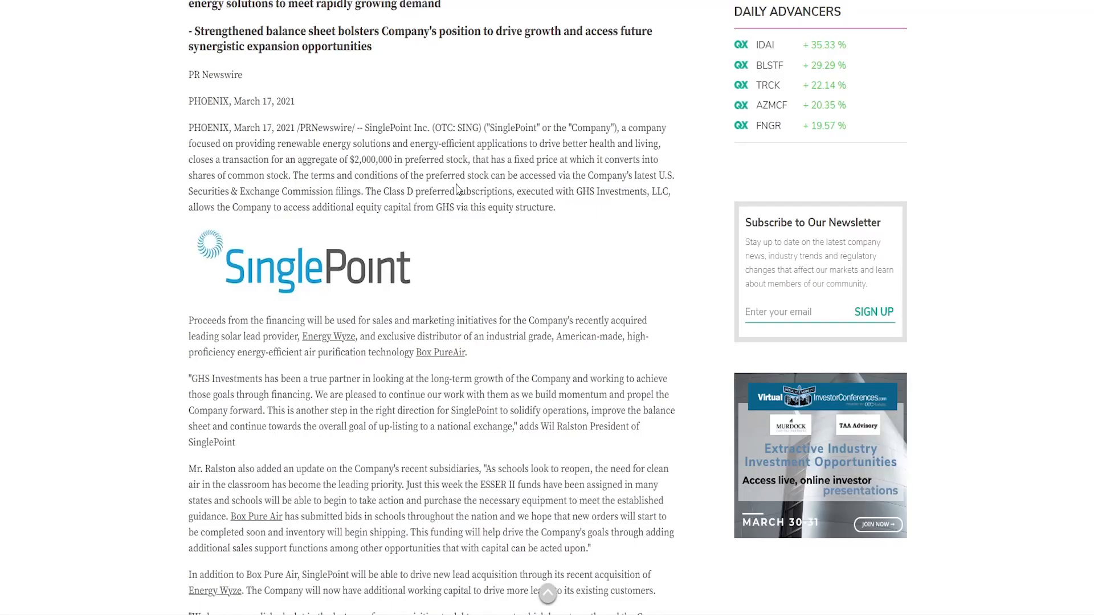
{"action": "mouse_move", "coordinate": [399, 103]}
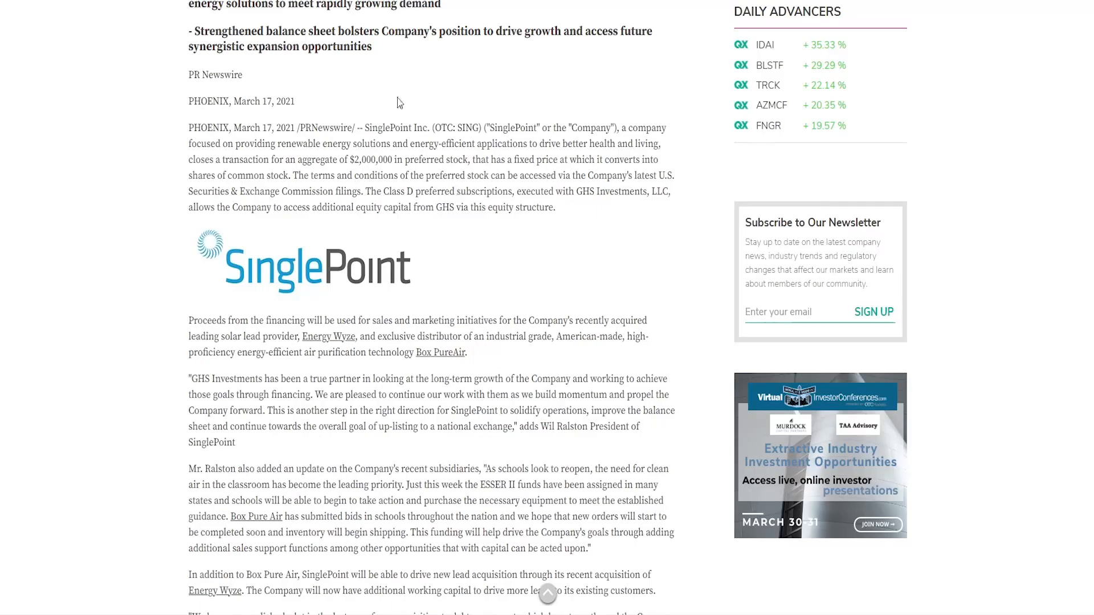
{"action": "scroll", "scroll_direction": "down", "scroll_amount": 3}
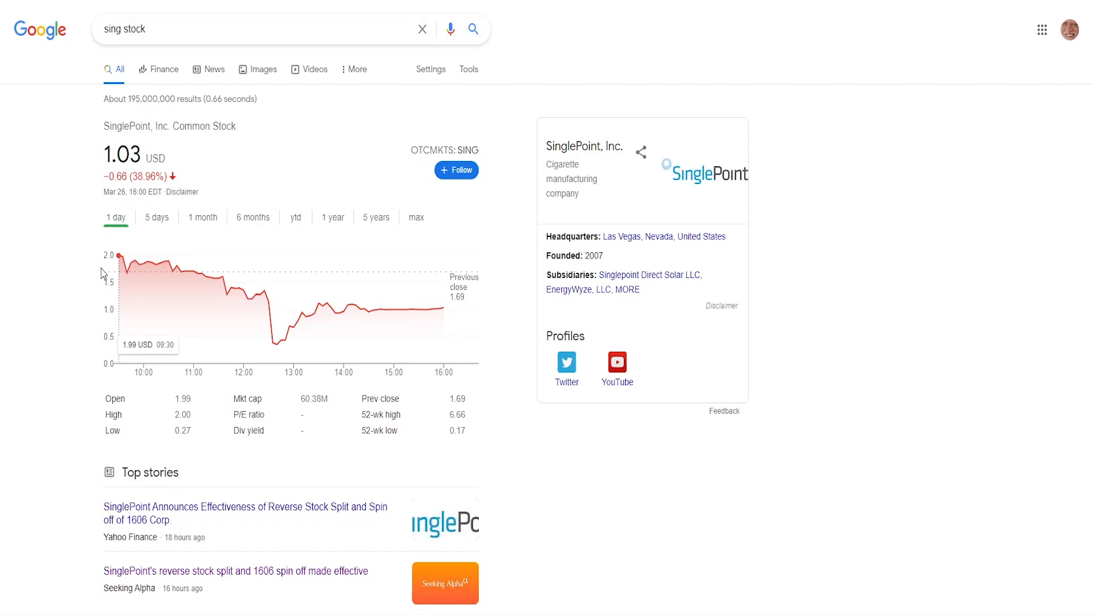
{"action": "mouse_move", "coordinate": [352, 331]}
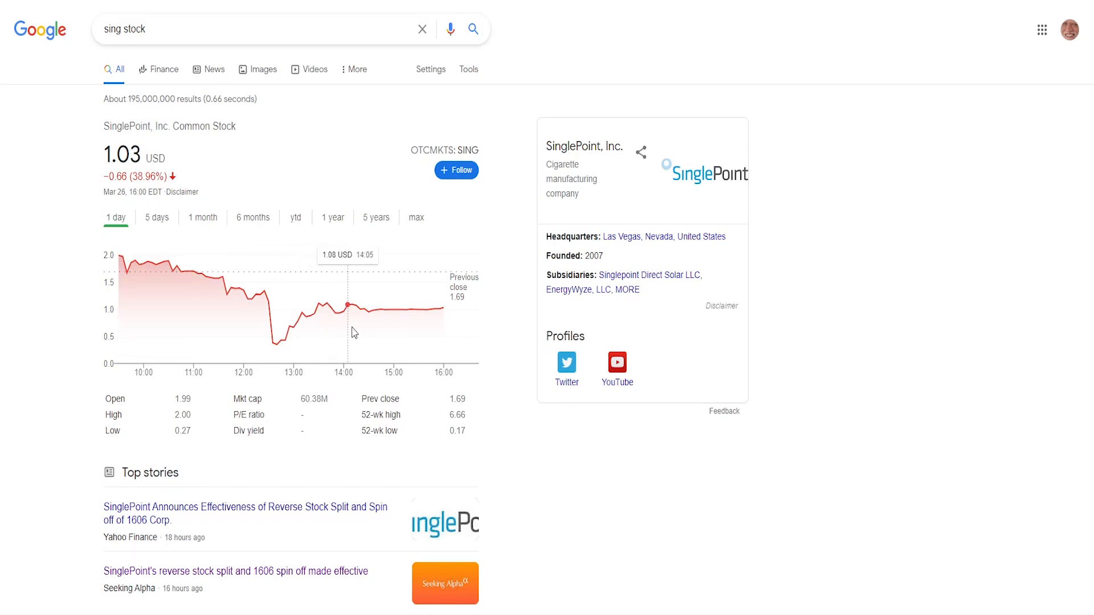
{"action": "mouse_move", "coordinate": [440, 332]}
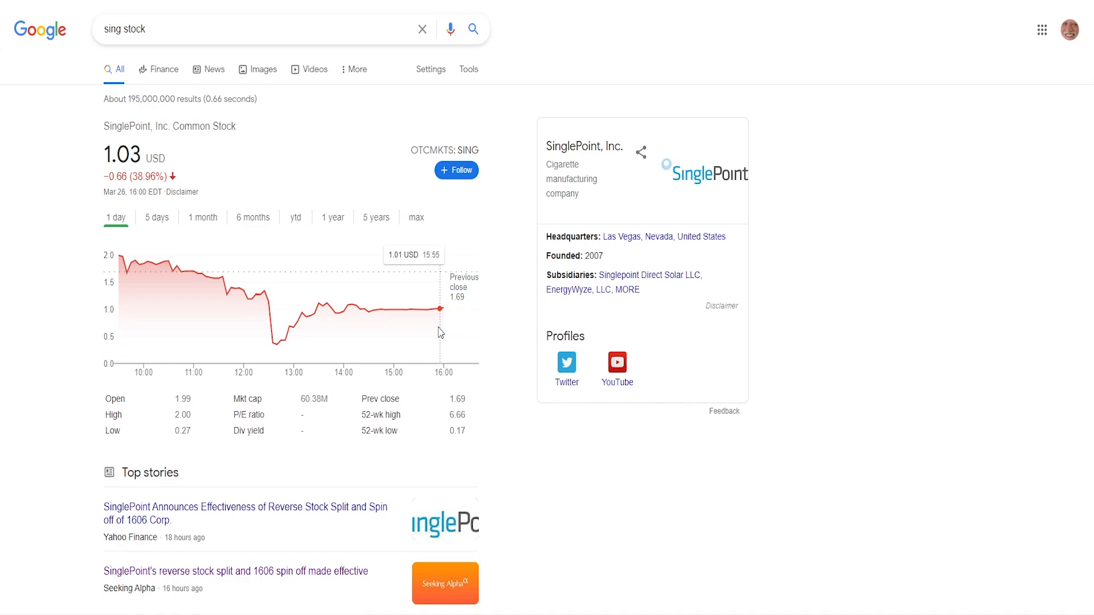
{"action": "mouse_move", "coordinate": [52, 232]}
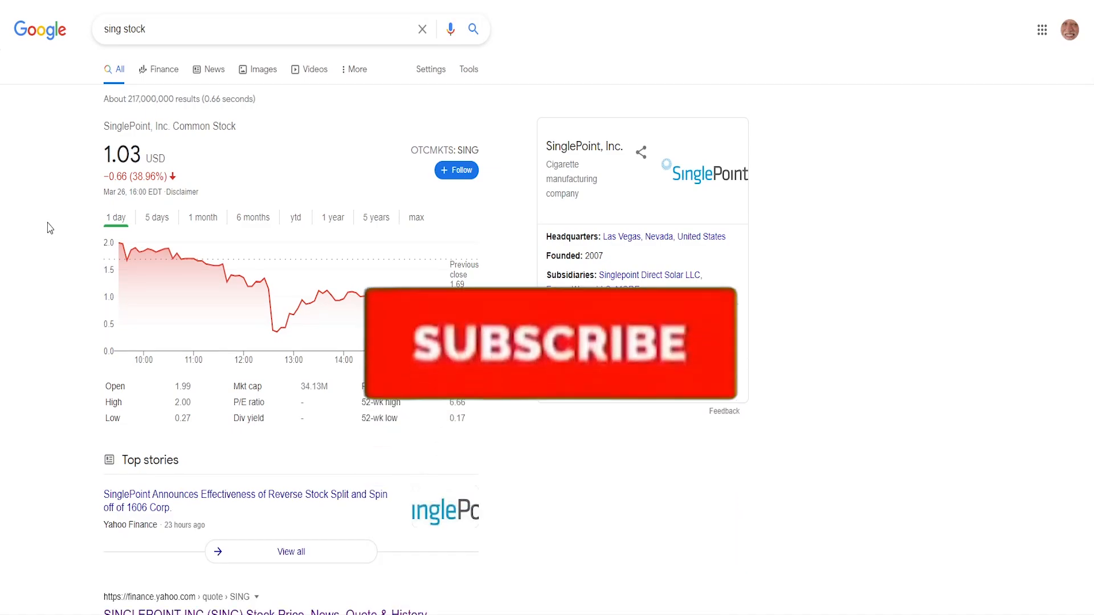
- Inspect the SinglePoint one-day price chart on the refreshed Google results showing a 34.13M market cap
{"action": "left_click", "coordinate": [552, 346]}
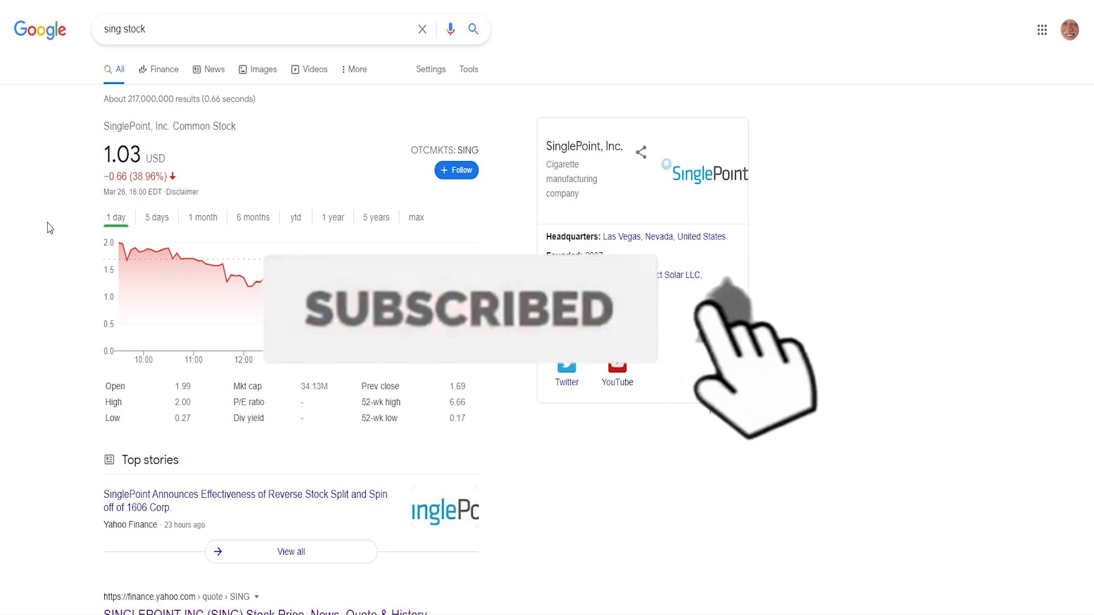